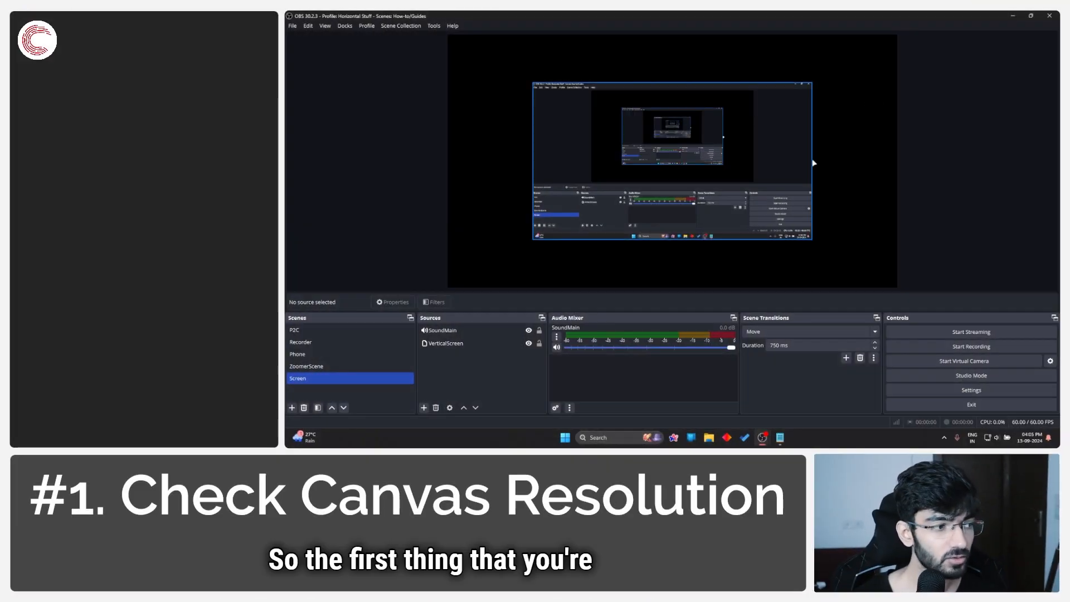
- Select the VerticalScreen source in the Sources dock to reveal its bounding box
left_click(446, 343)
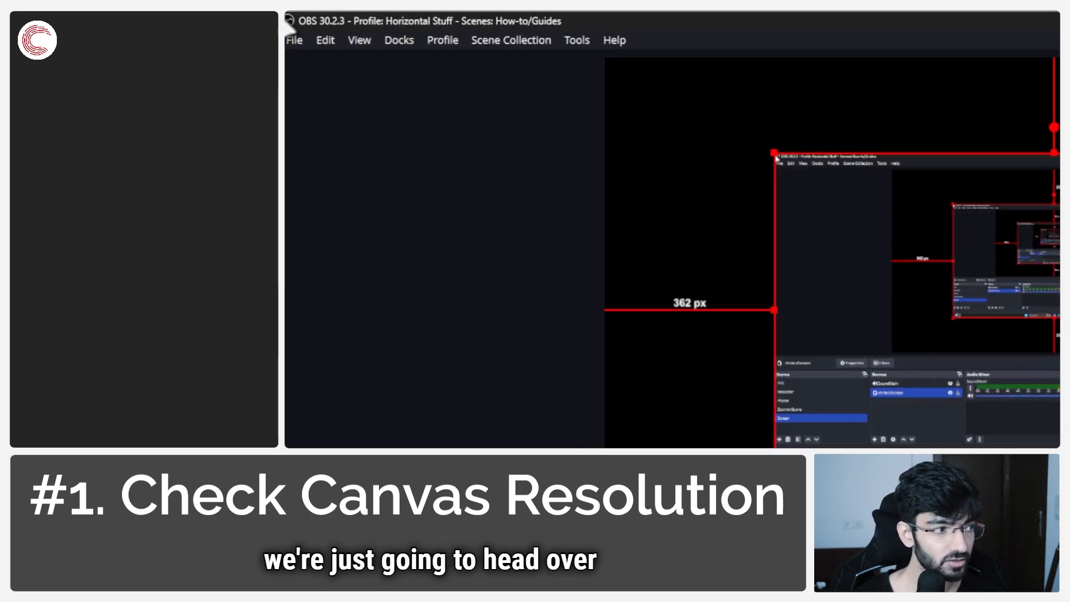
left_click(300, 40)
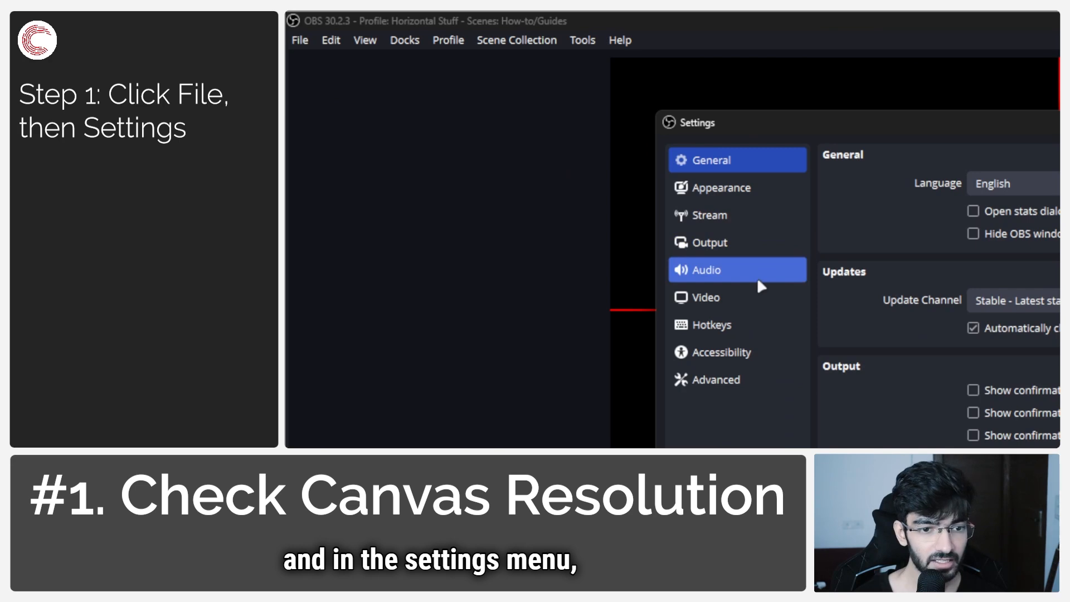
left_click(712, 296)
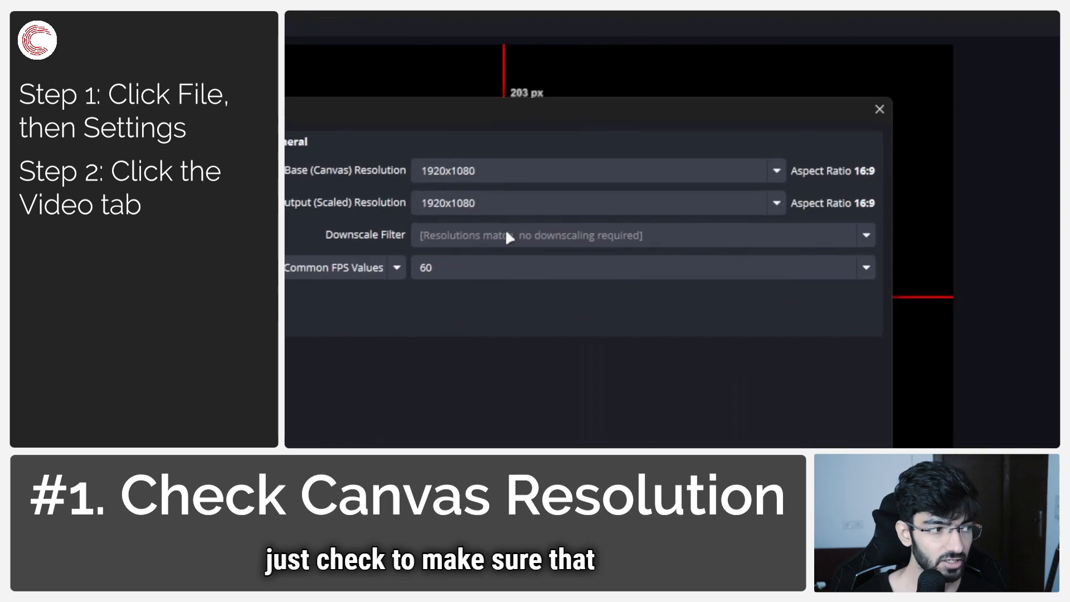
mouse_move(372, 190)
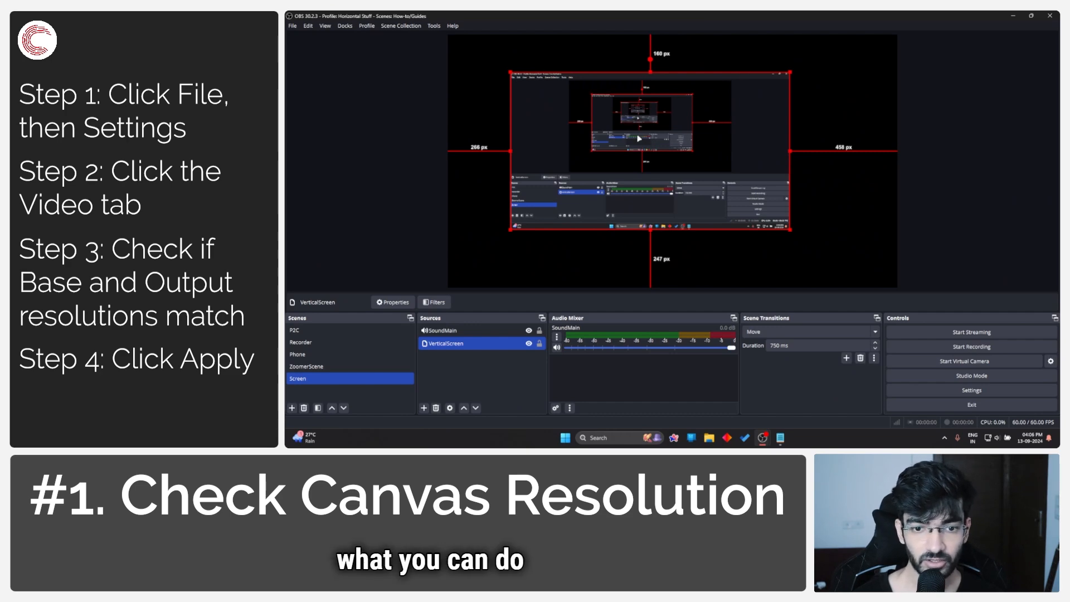
right_click(638, 138)
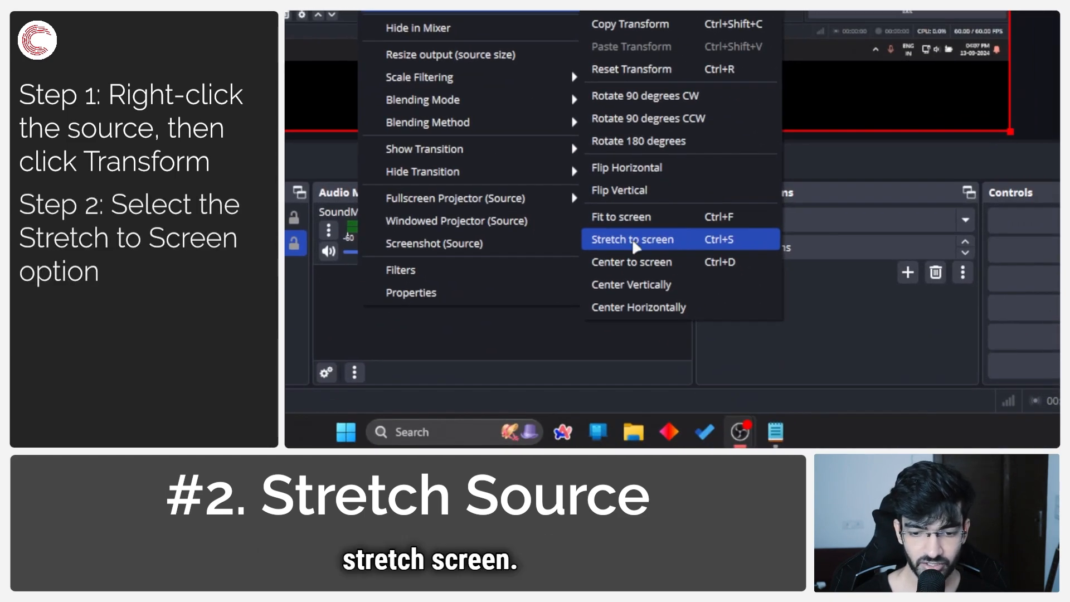
- Stretch VerticalScreen to screen so it covers the full 1920x1080 canvas
left_click(632, 238)
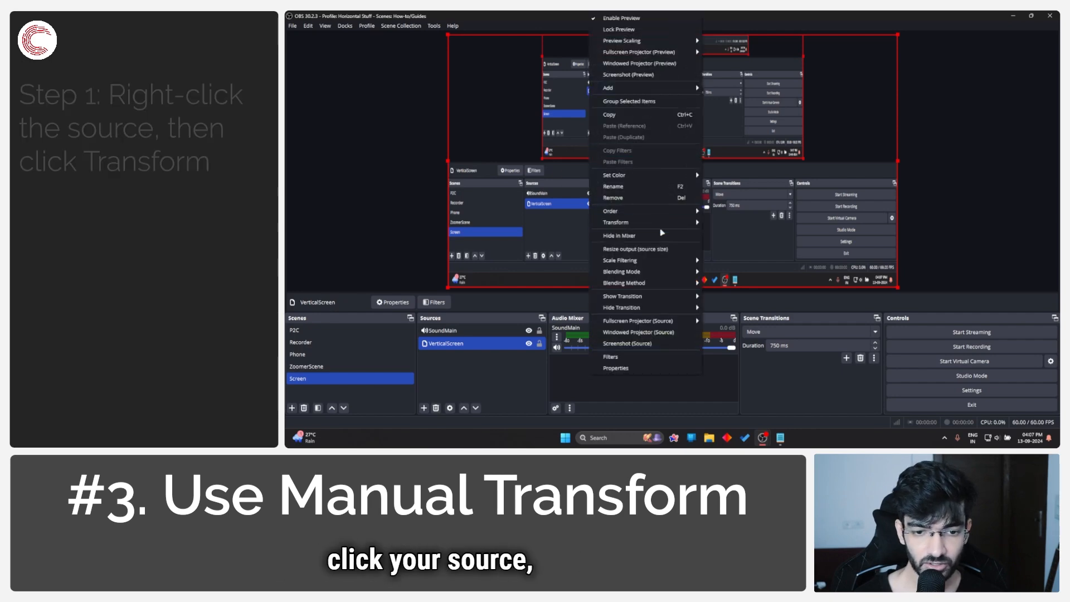
- In Edit Transform for VerticalScreen, set the Size width to 1000 px
left_click(616, 222)
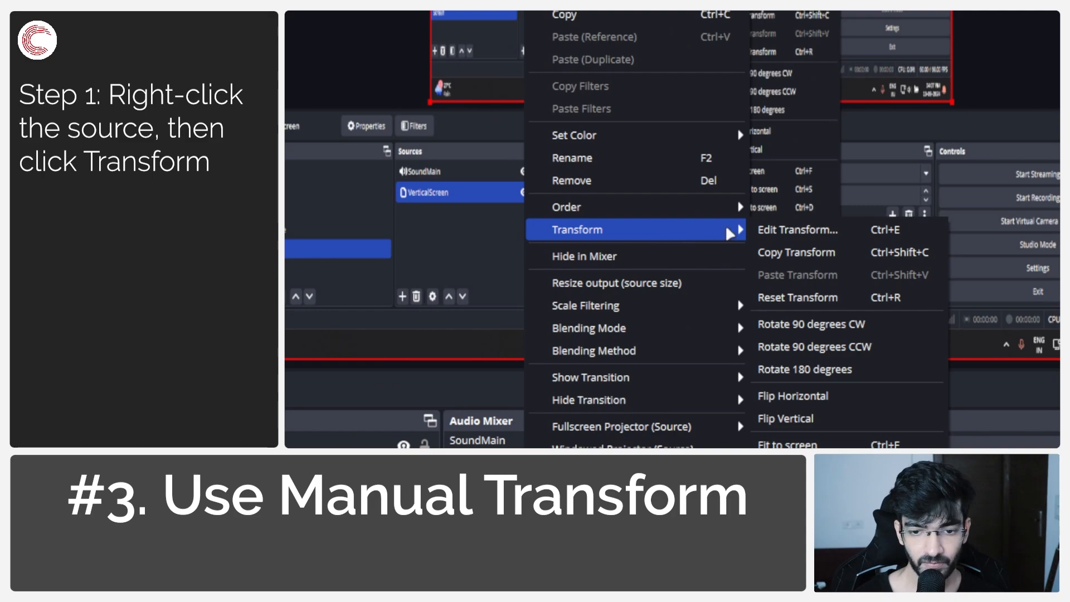
left_click(797, 230)
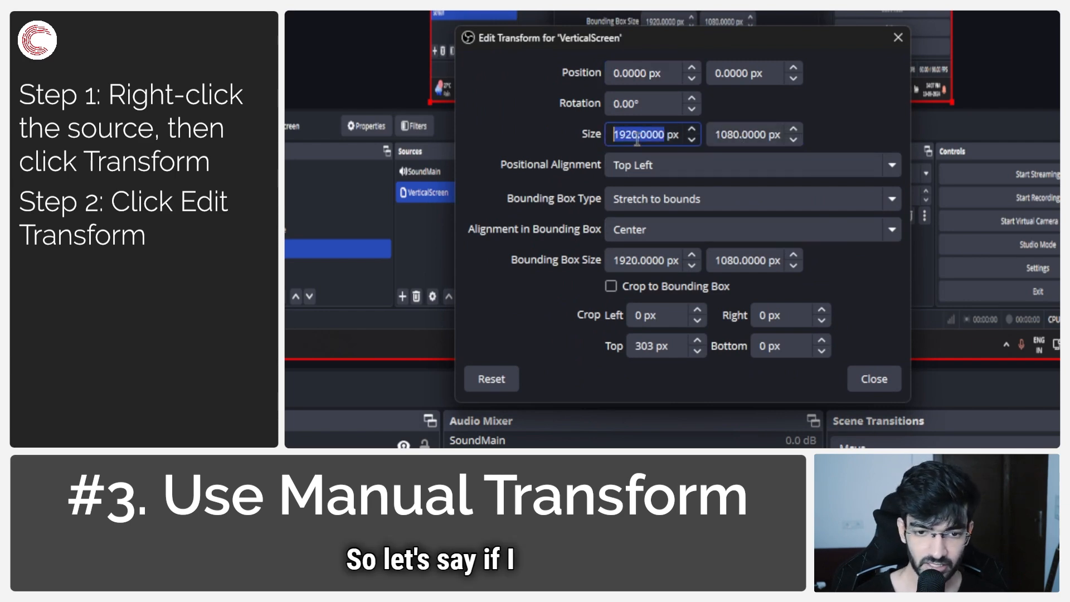
type("1000")
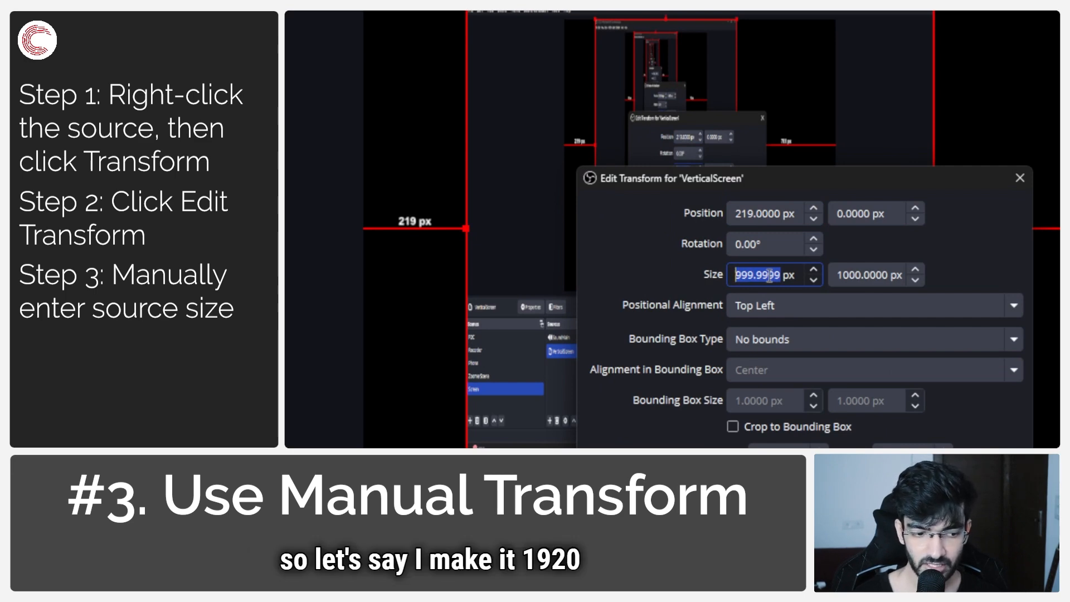
- Set VerticalScreen's transform size to 1920 px wide by 1080 px high
type("1920.0000 px")
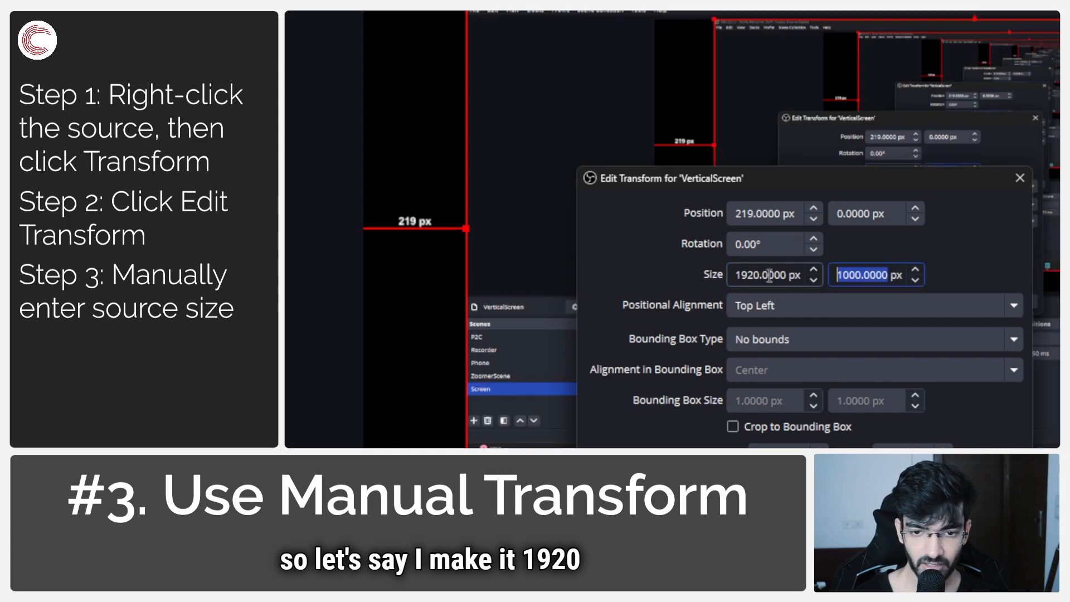
type("1080")
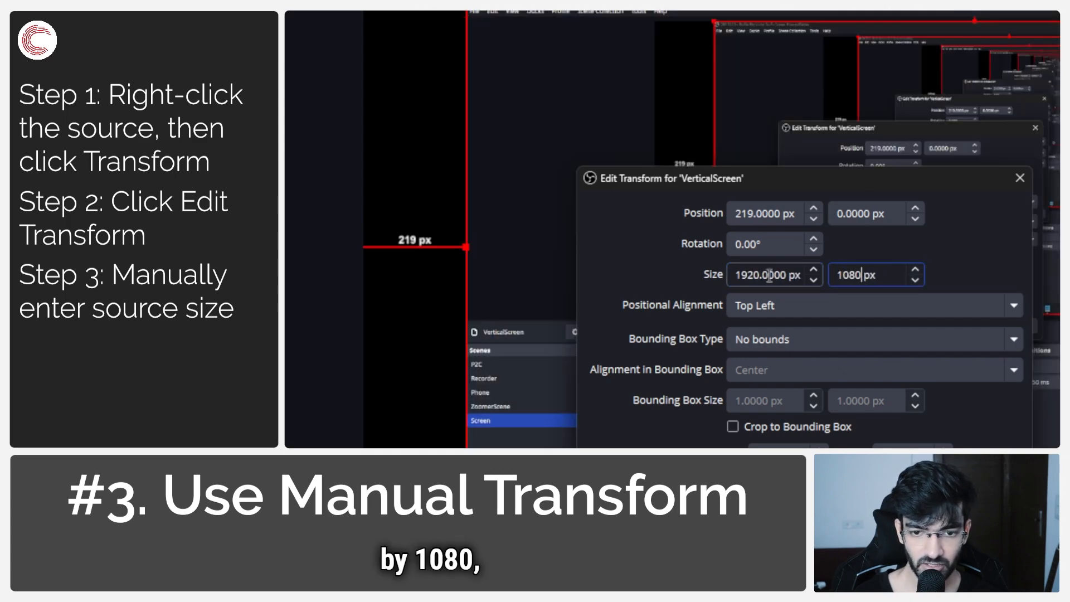